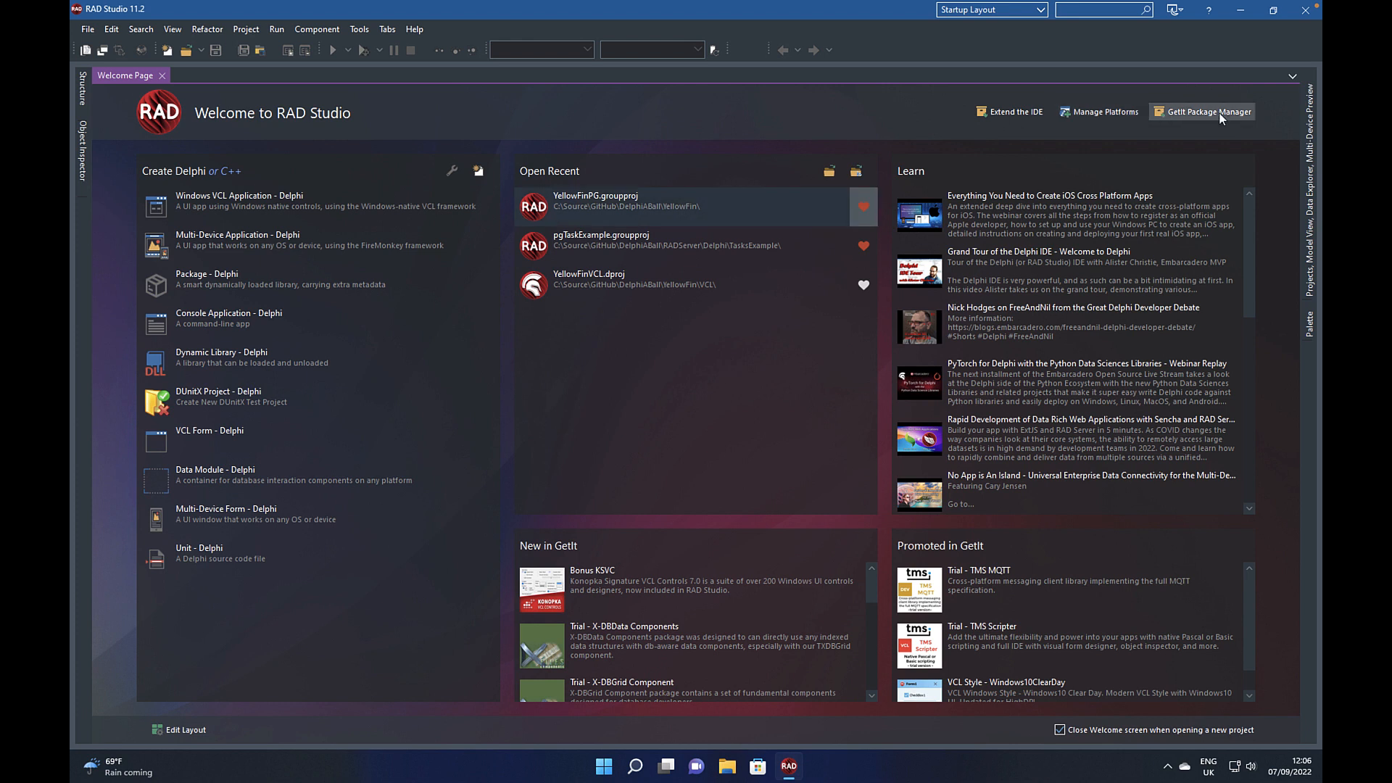
- Open GetIt Package Manager from the Welcome Page
{"action": "left_click", "coordinate": [1208, 111]}
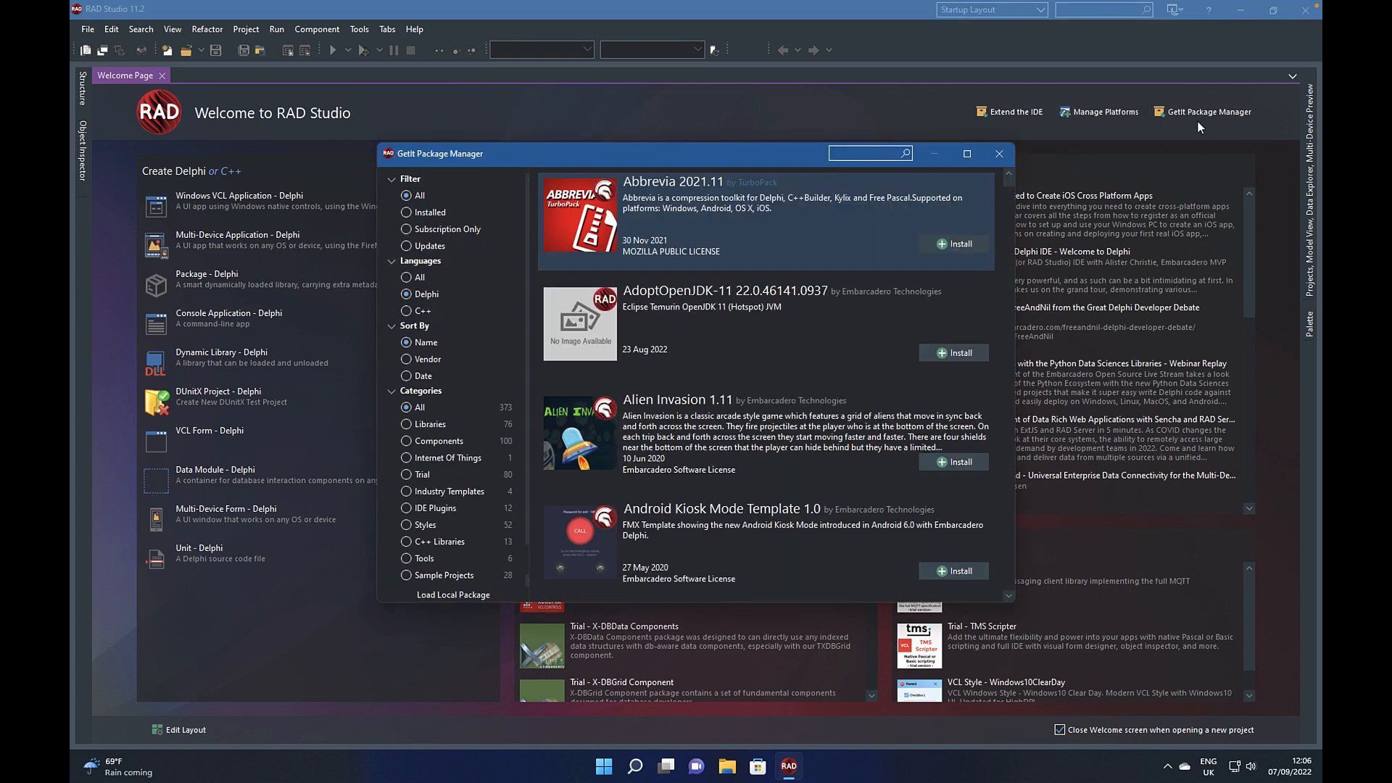
{"action": "mouse_move", "coordinate": [727, 306]}
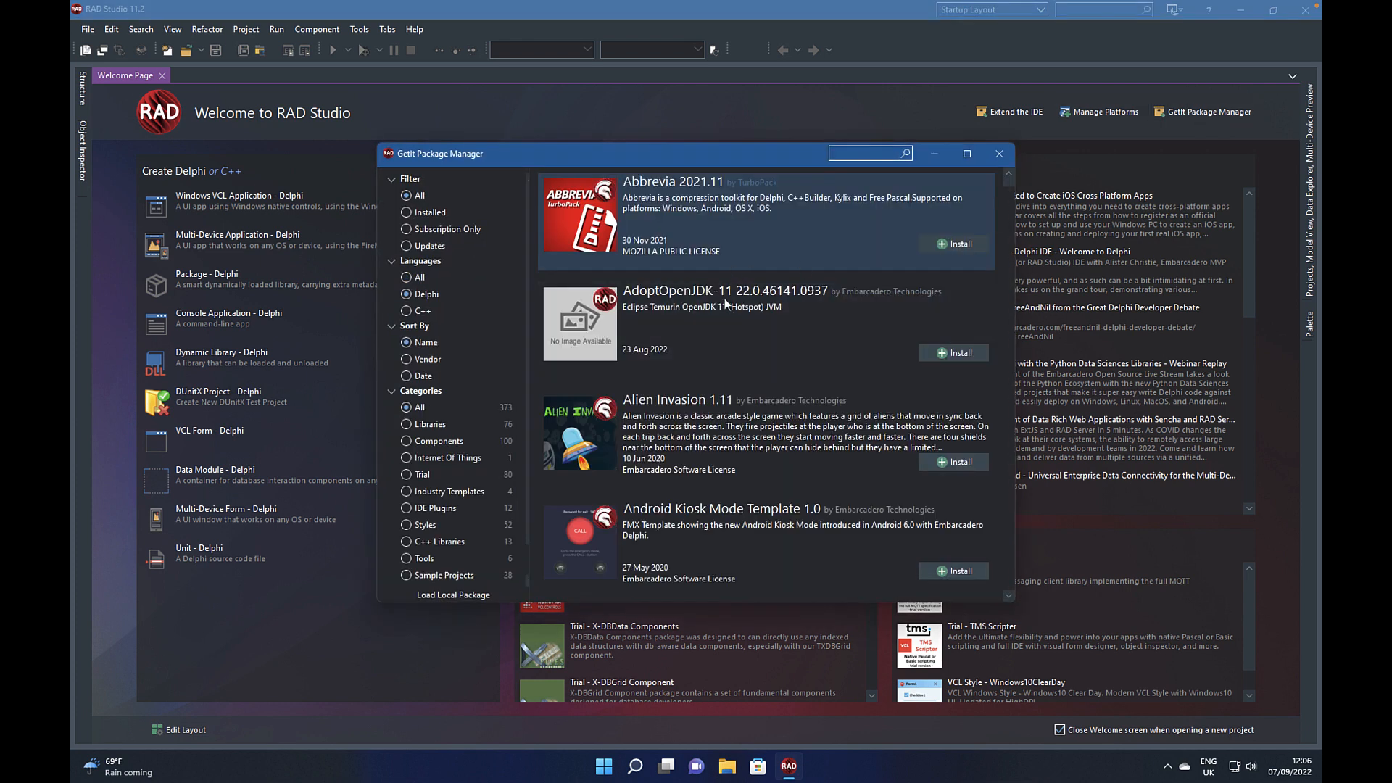
{"action": "mouse_move", "coordinate": [712, 256]}
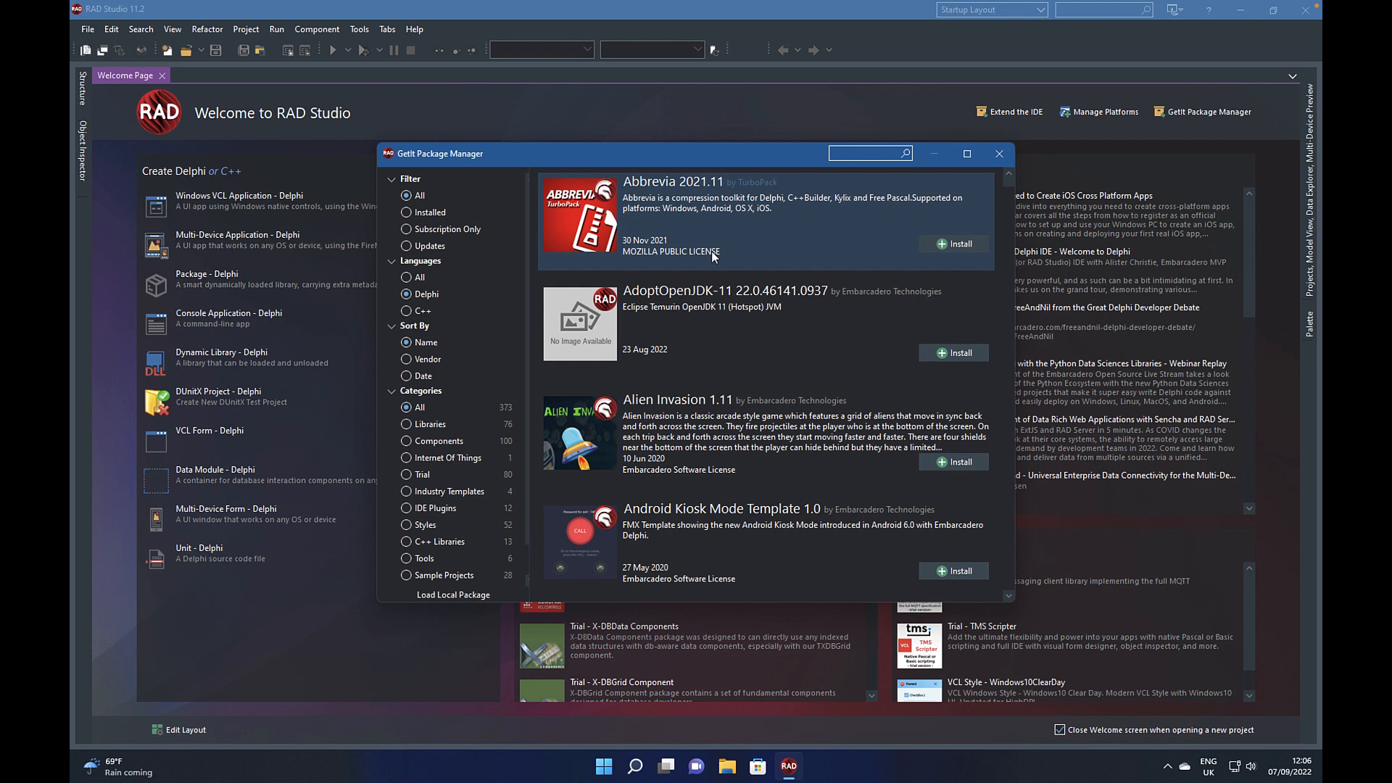
{"action": "mouse_move", "coordinate": [944, 260]}
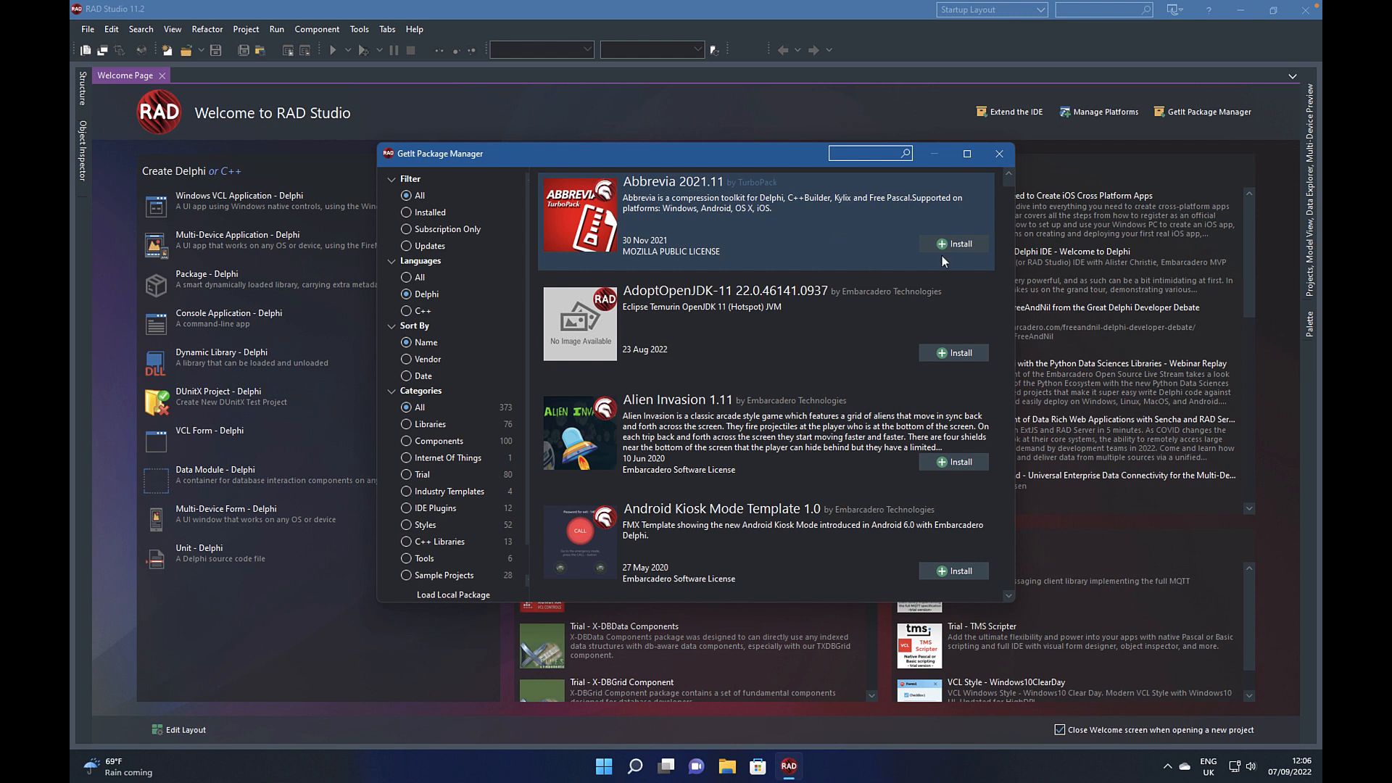
{"action": "mouse_move", "coordinate": [915, 256]}
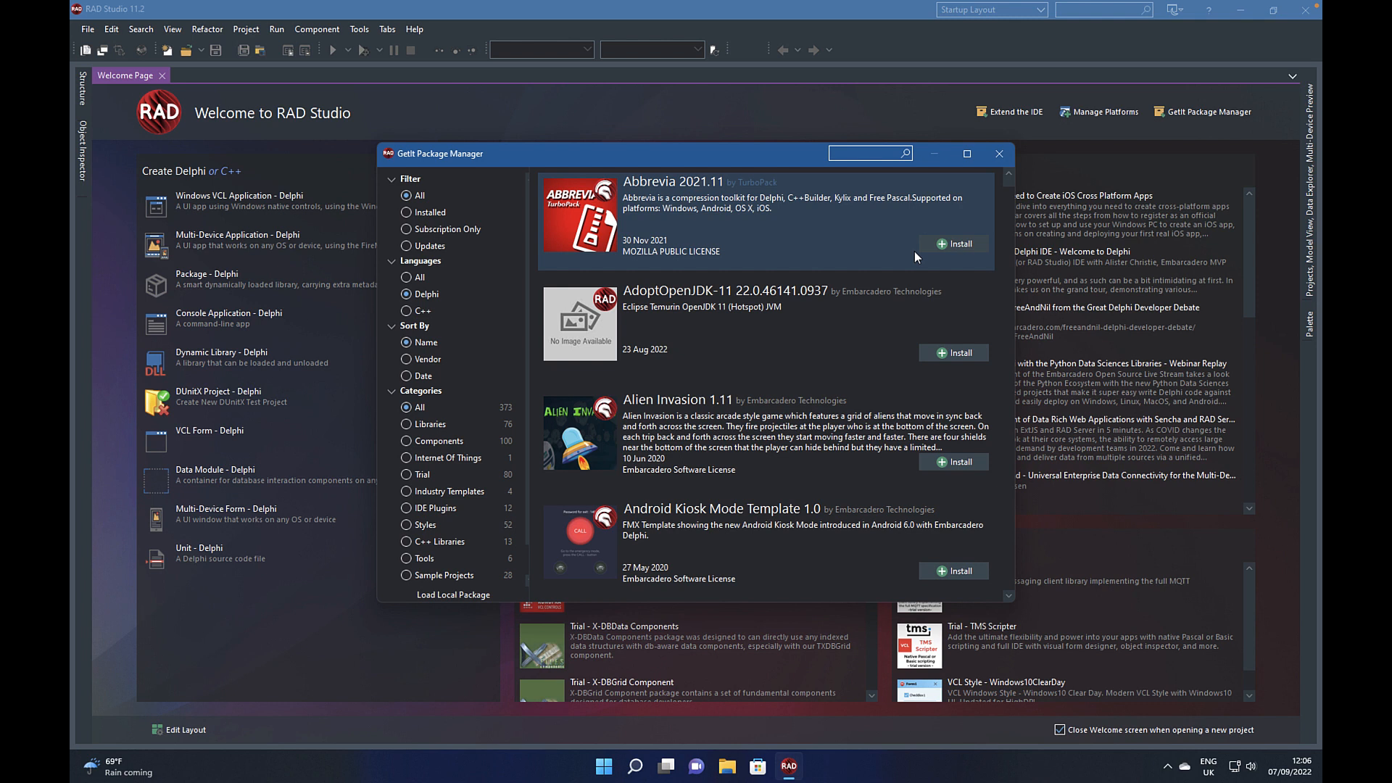
{"action": "mouse_move", "coordinate": [761, 256]}
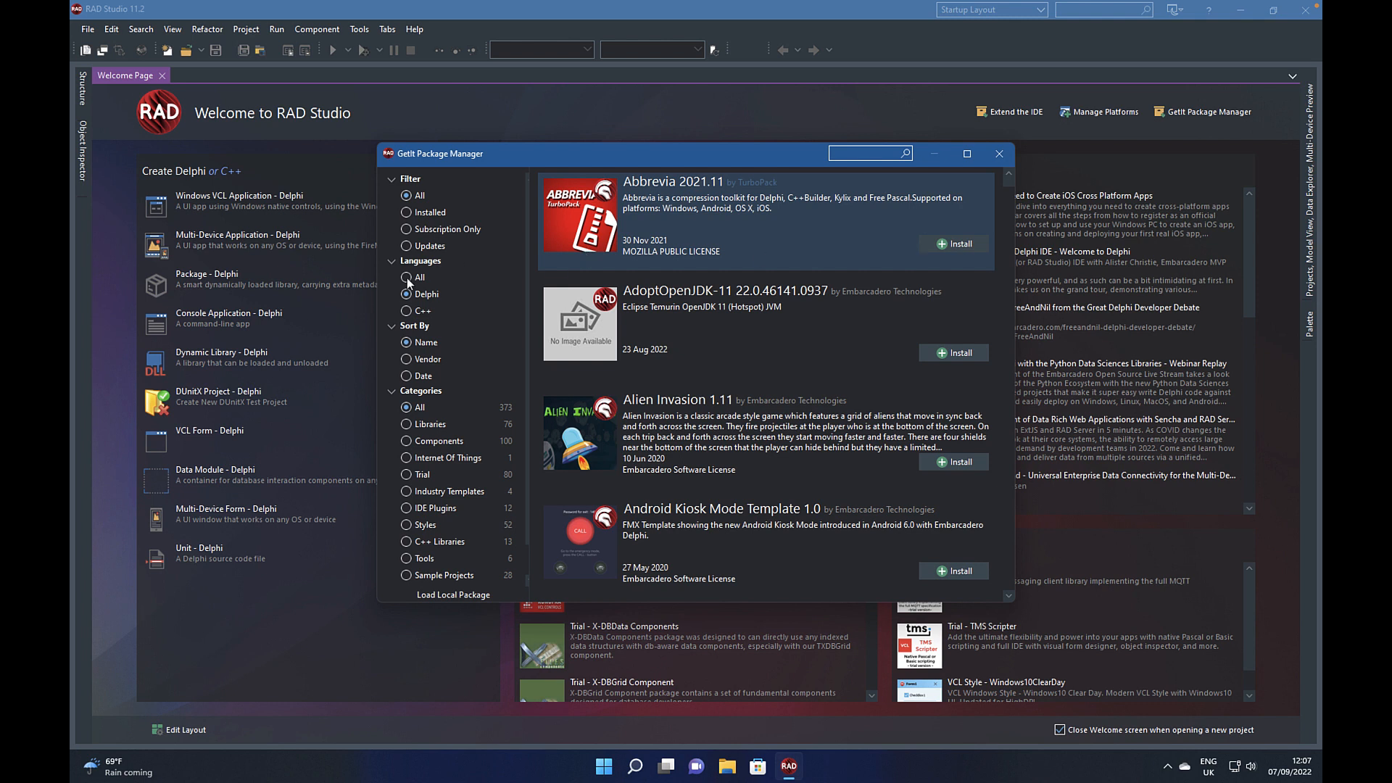
{"action": "mouse_move", "coordinate": [493, 420]}
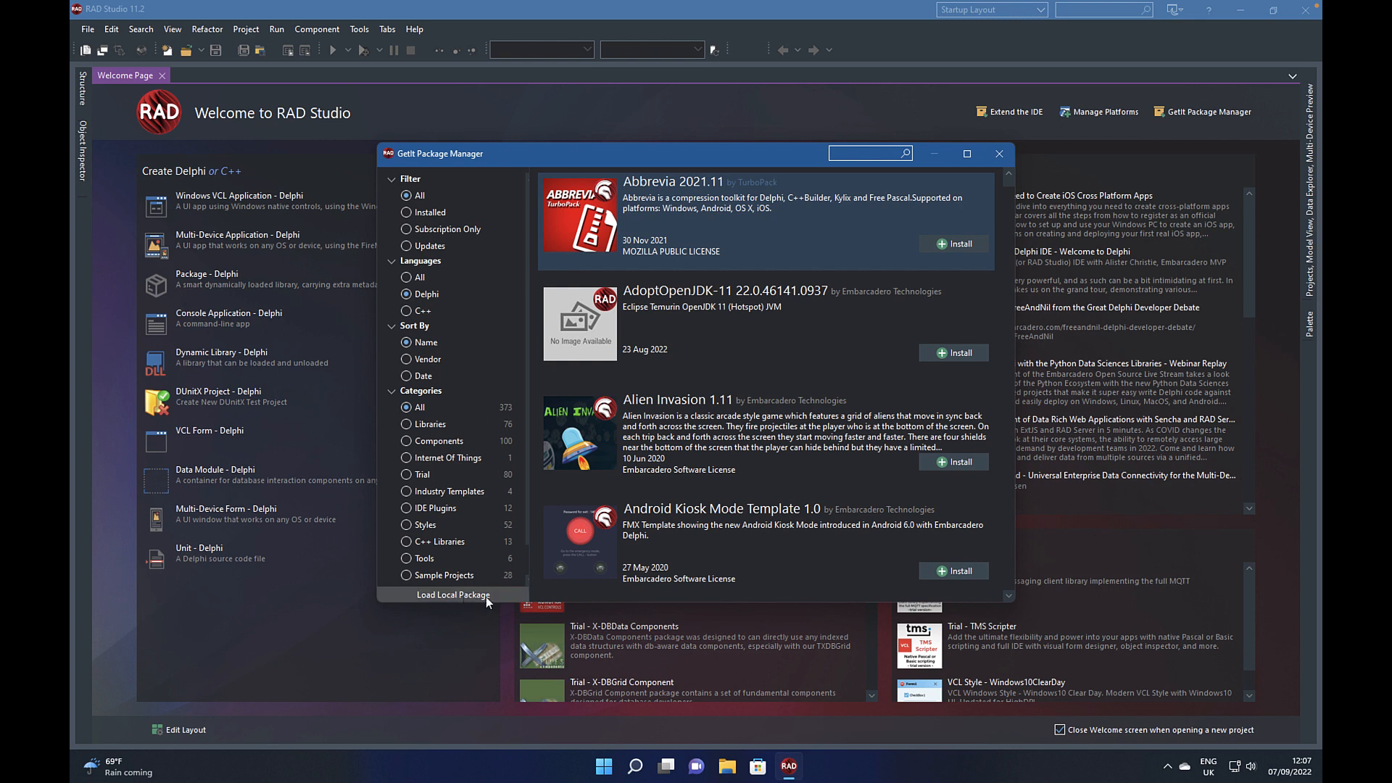
- Load a local package, browsing into C:\Source\Packages\Abbrevia for its .json file
{"action": "left_click", "coordinate": [453, 594]}
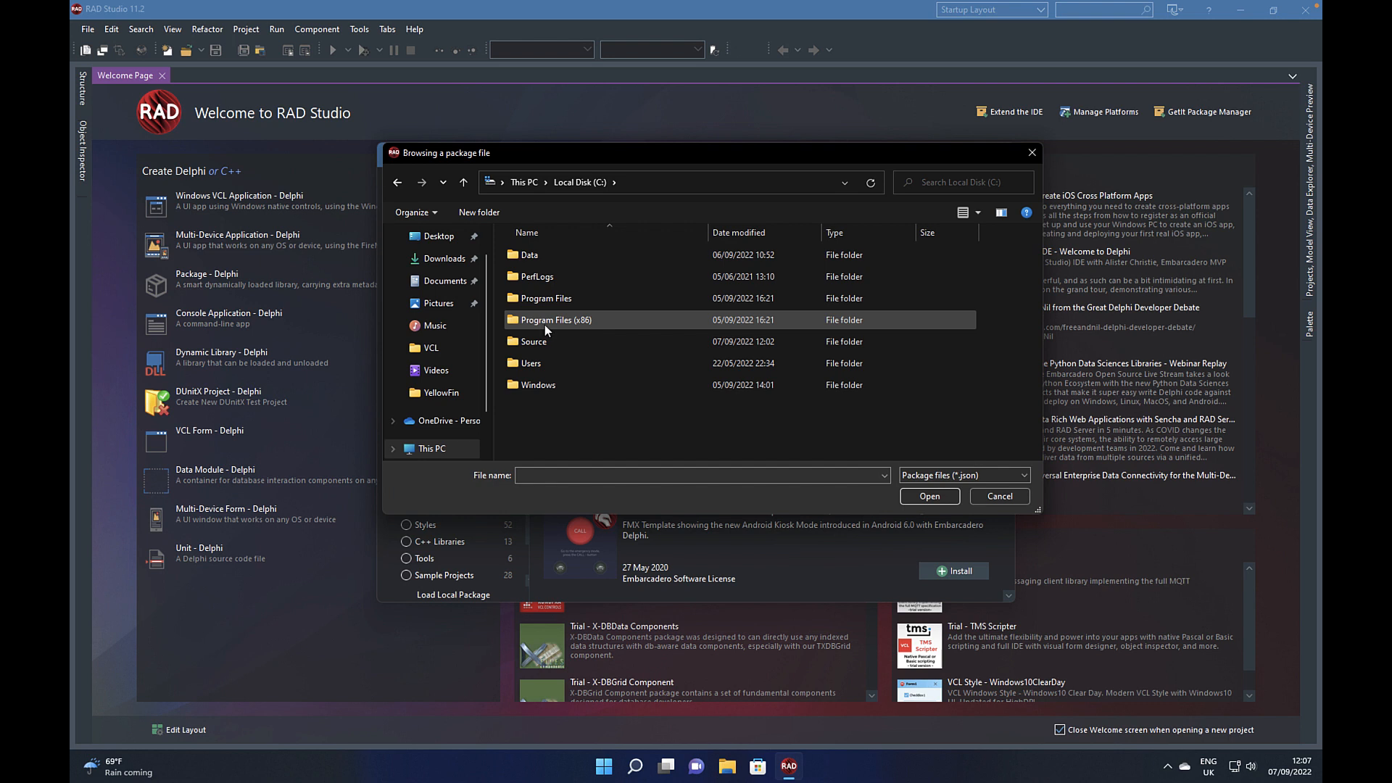
{"action": "double_click", "coordinate": [535, 341]}
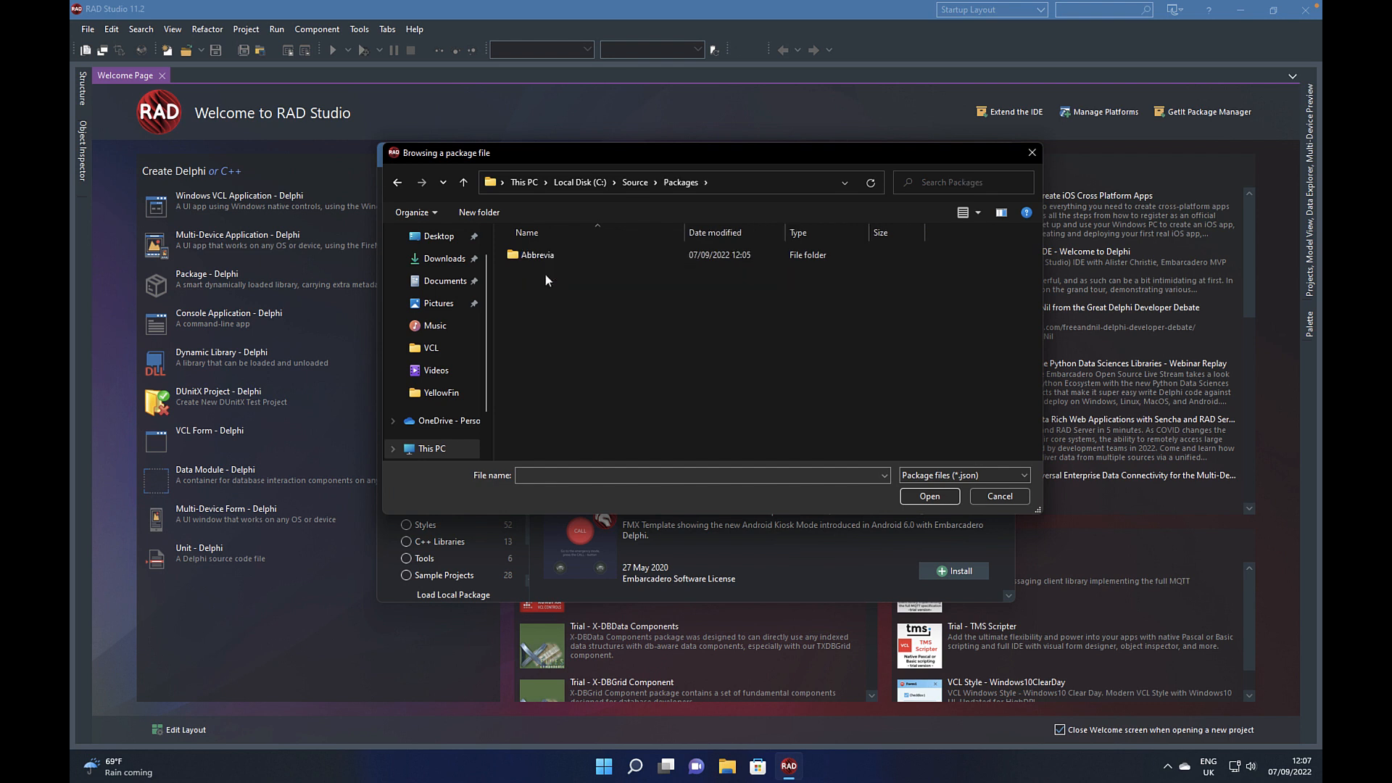
{"action": "mouse_move", "coordinate": [538, 255]}
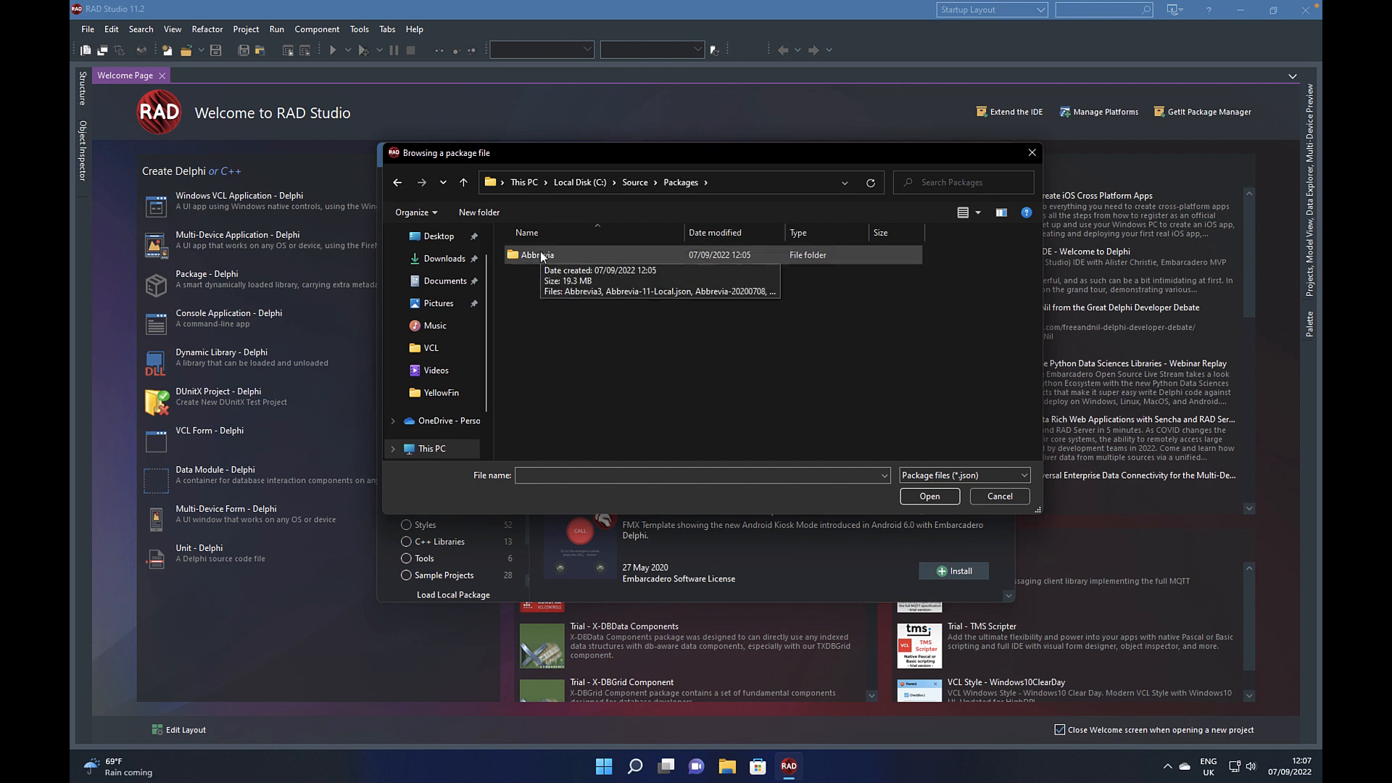
{"action": "double_click", "coordinate": [537, 254]}
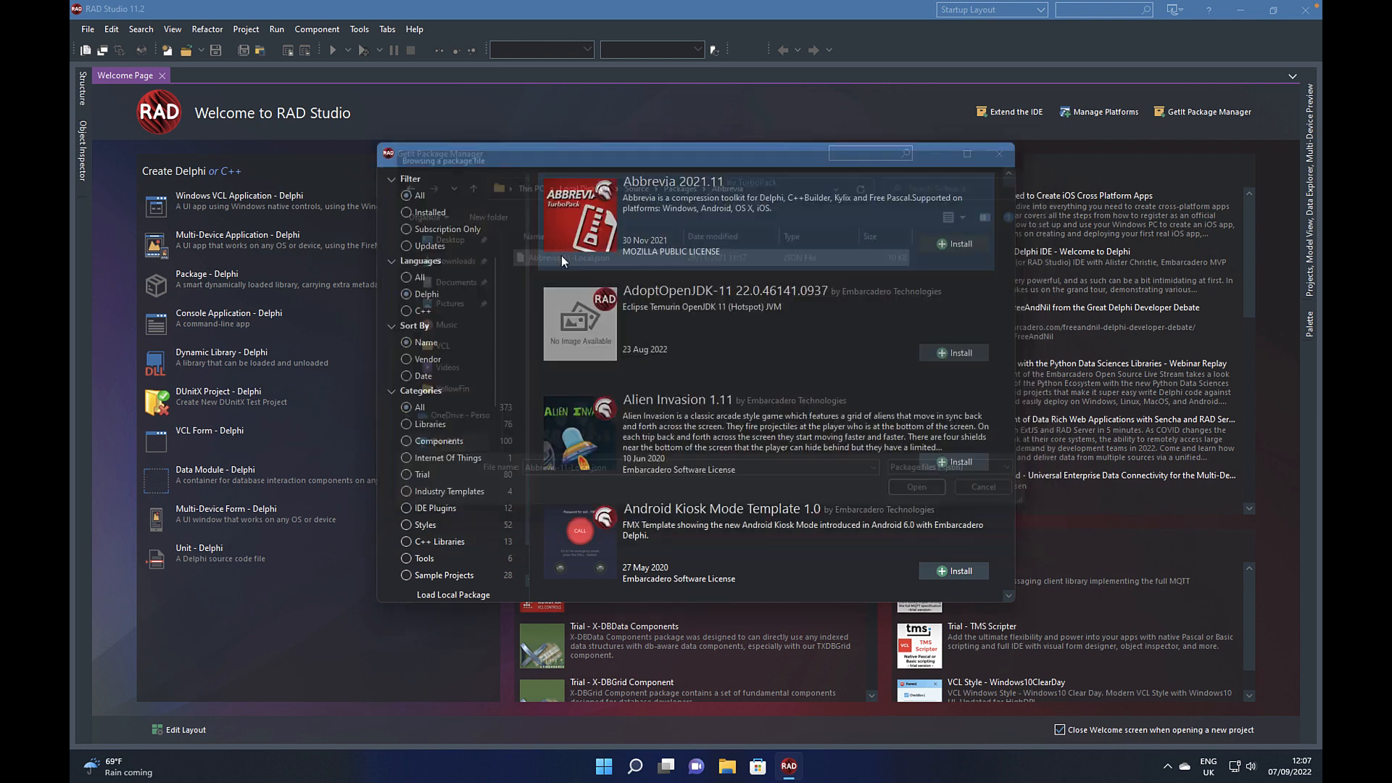
- Open the Abbrevia package file, agree to all licenses, and close the installation report
{"action": "left_click", "coordinate": [960, 243]}
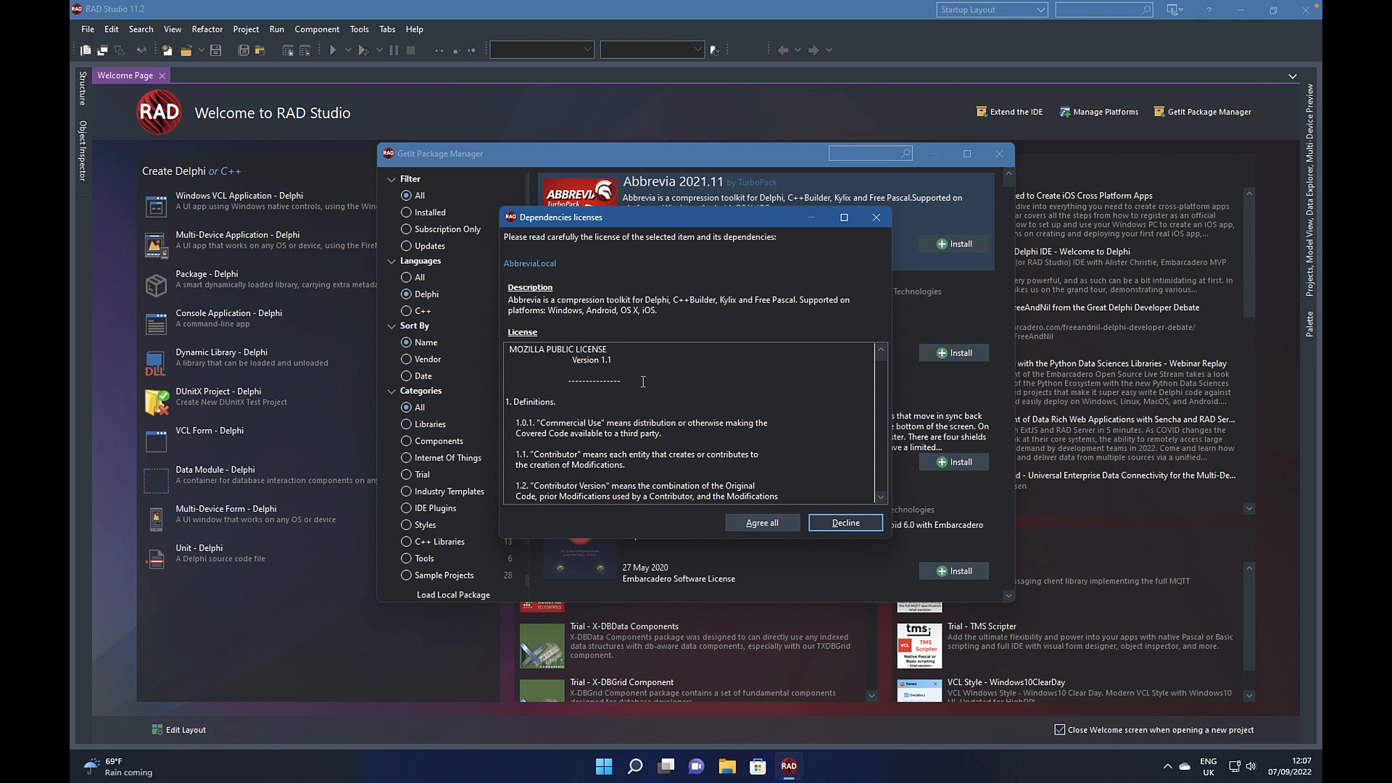
{"action": "left_click", "coordinate": [761, 522]}
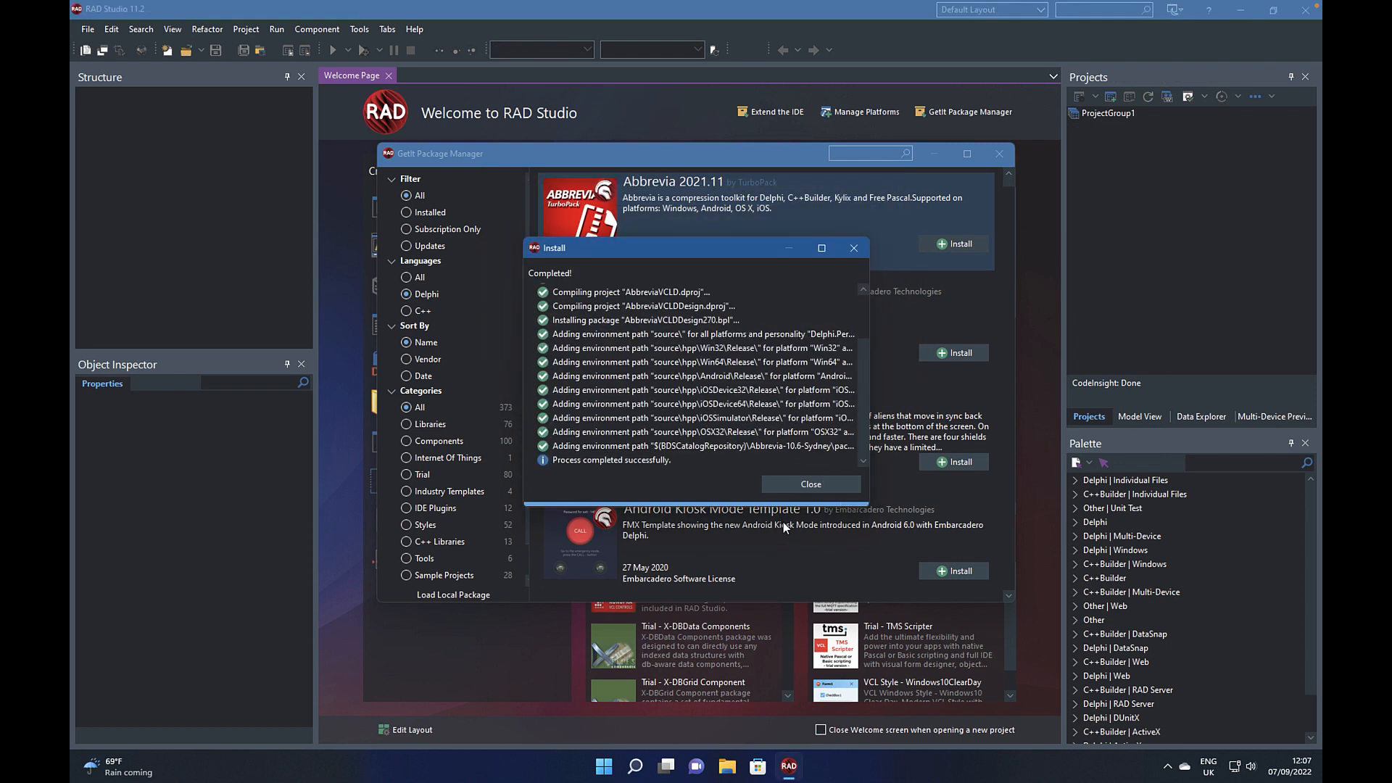
{"action": "mouse_move", "coordinate": [809, 483]}
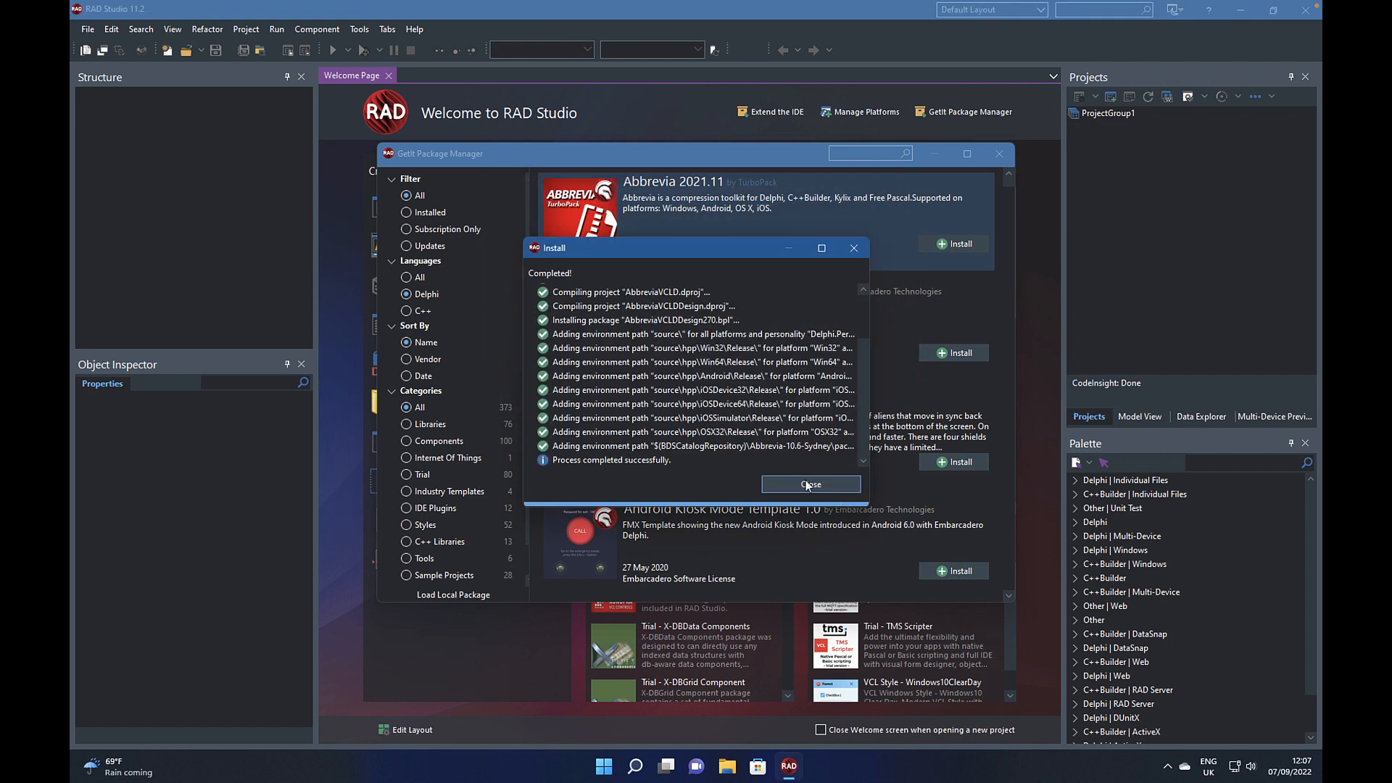
{"action": "left_click", "coordinate": [809, 484]}
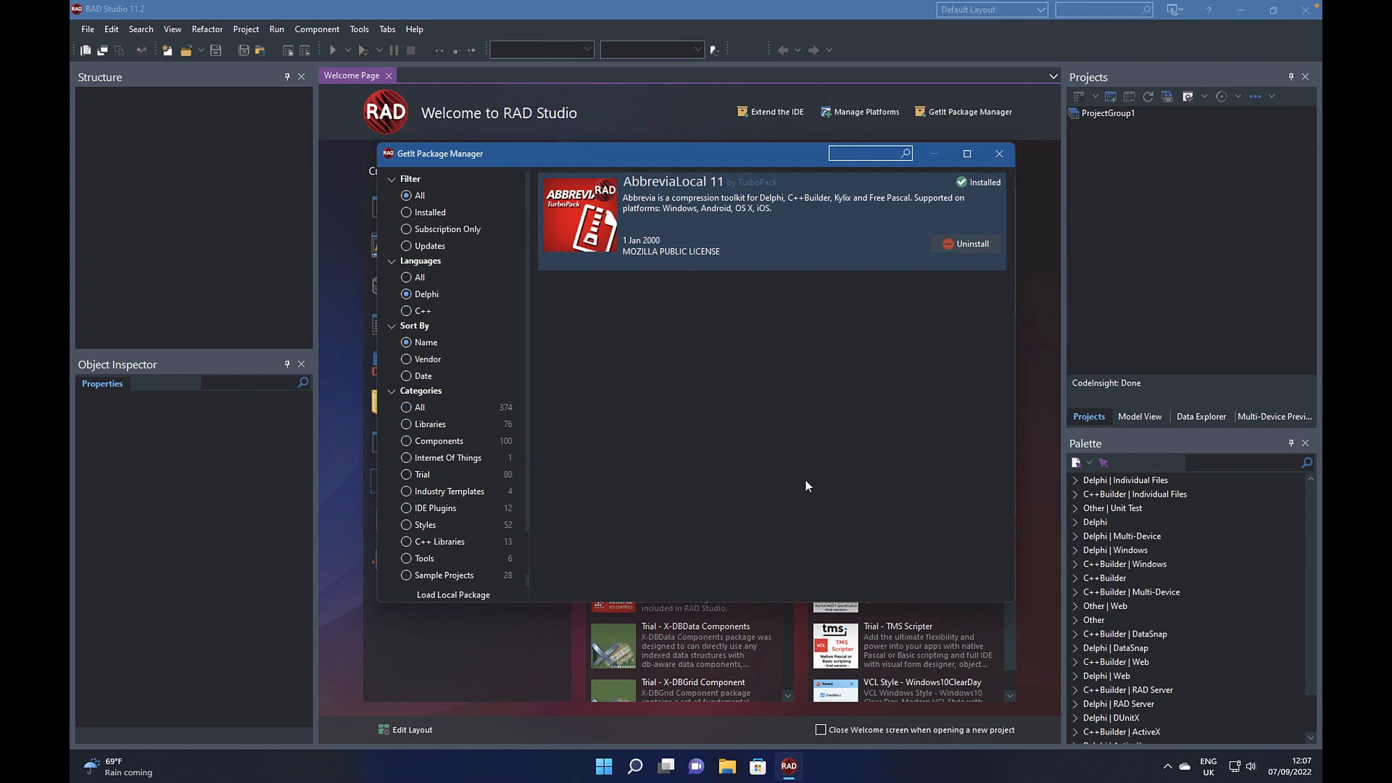
{"action": "mouse_move", "coordinate": [583, 411]}
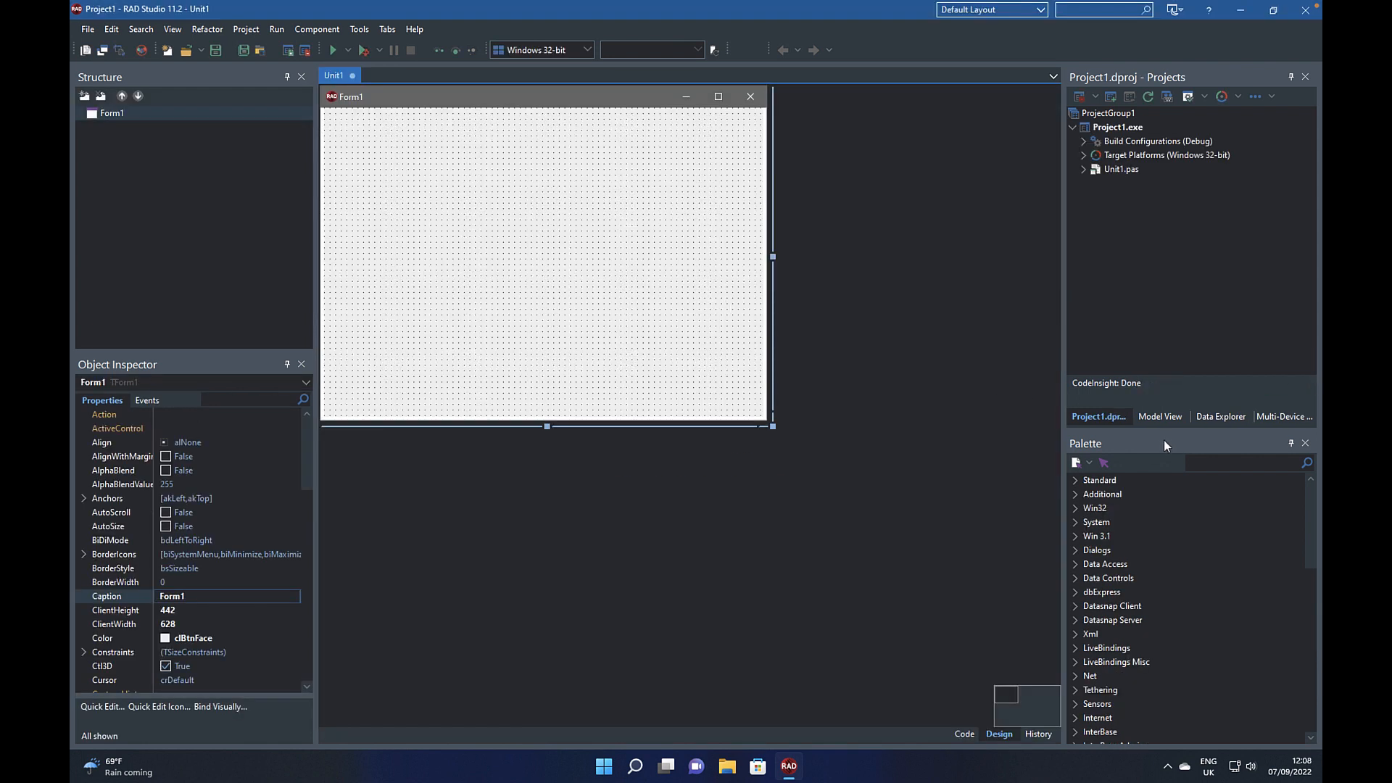
- Scroll the Palette to the bottom and expand the Abbrevia category
{"action": "scroll", "scroll_direction": "down", "scroll_amount": 3}
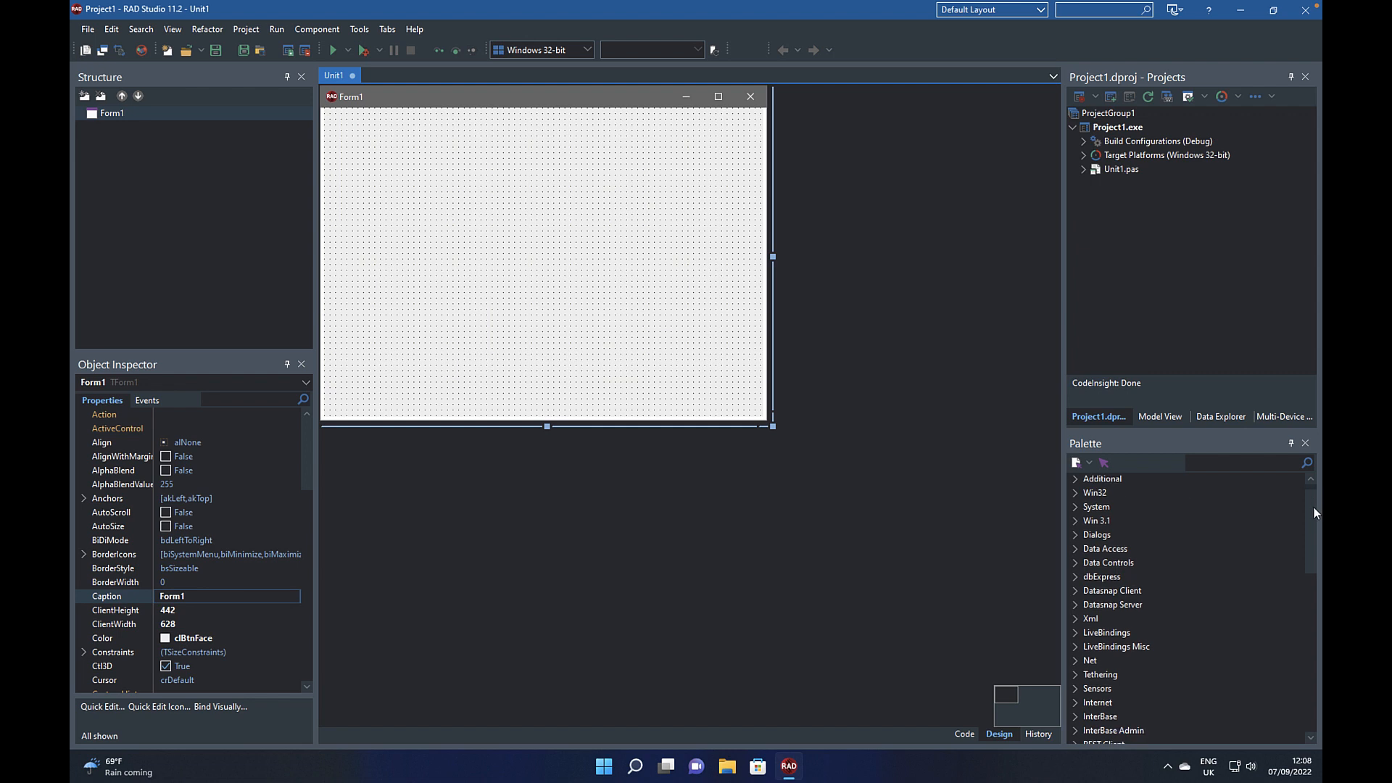
{"action": "scroll", "scroll_direction": "down", "scroll_amount": 3}
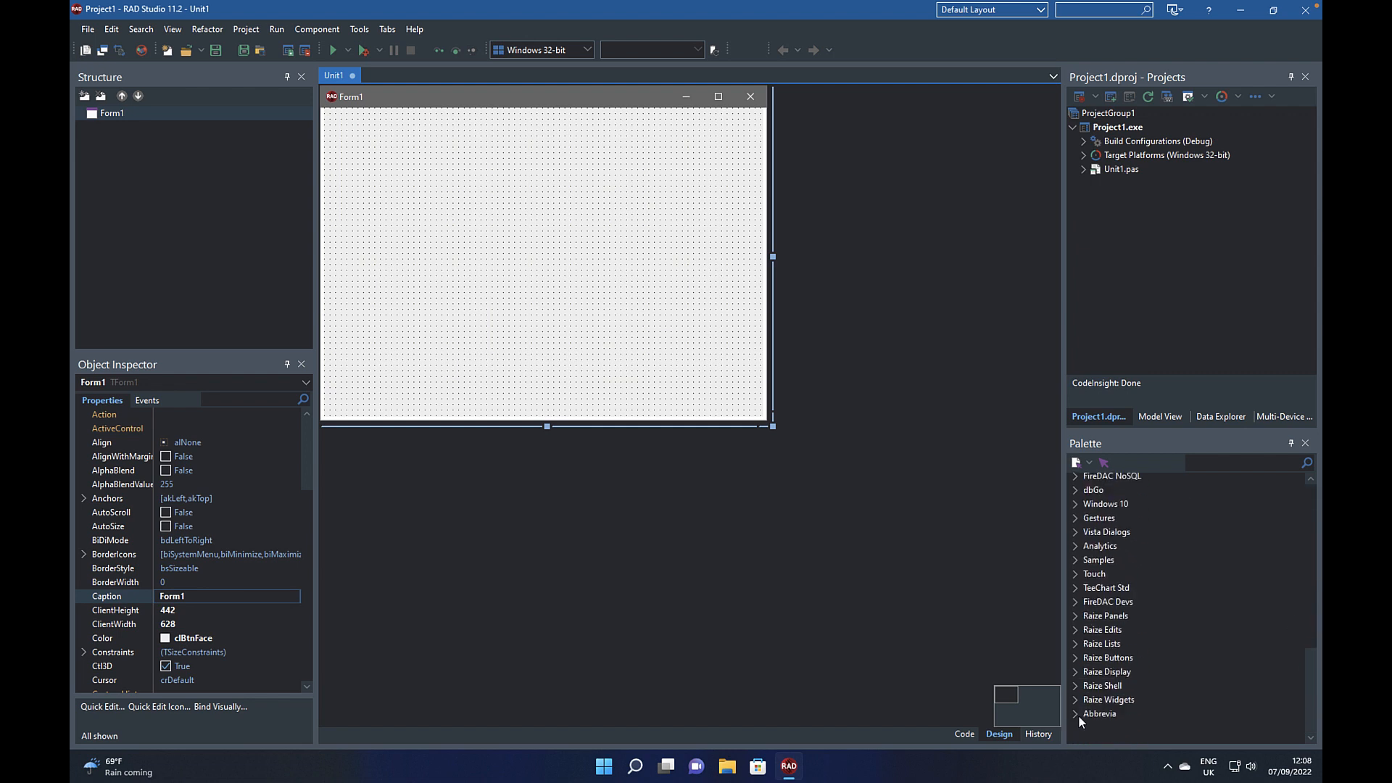
{"action": "left_click", "coordinate": [1099, 714]}
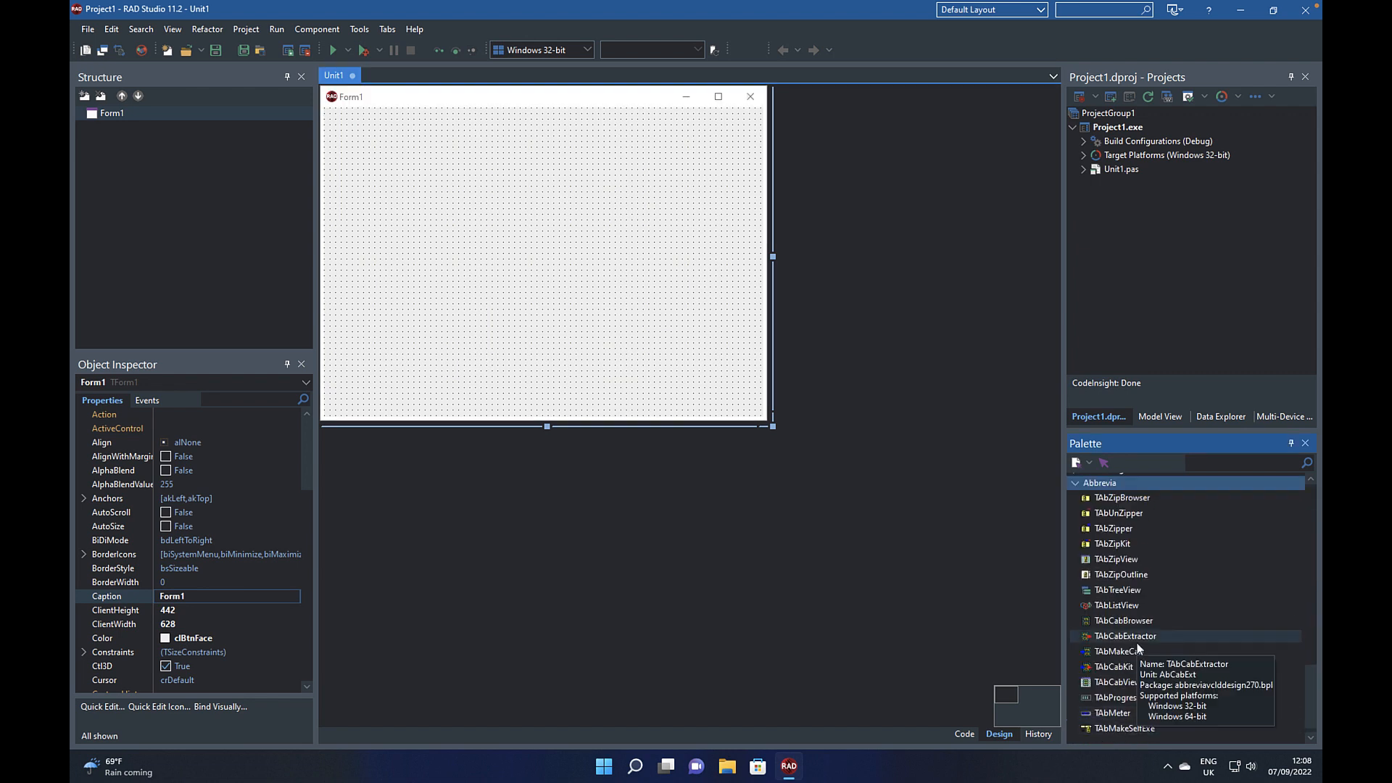
{"action": "mouse_move", "coordinate": [1122, 651]}
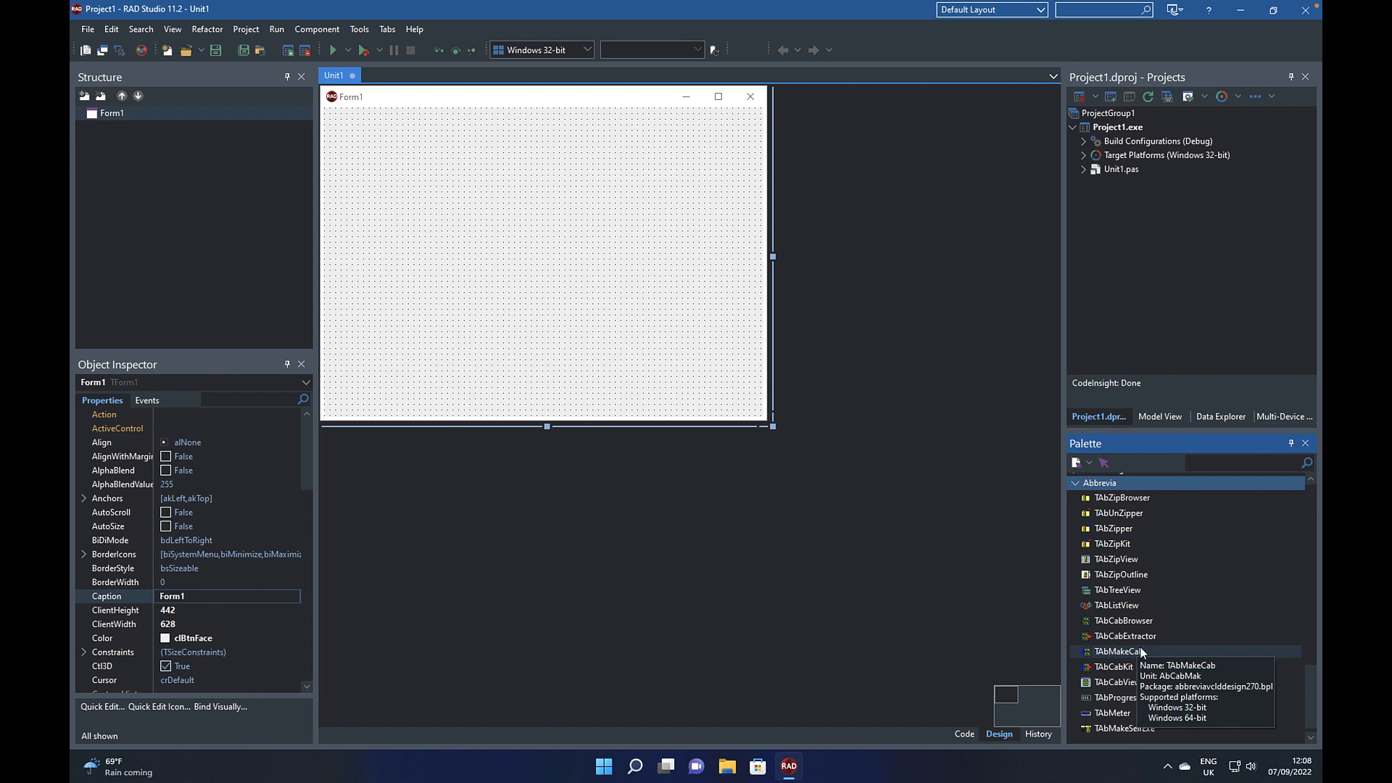